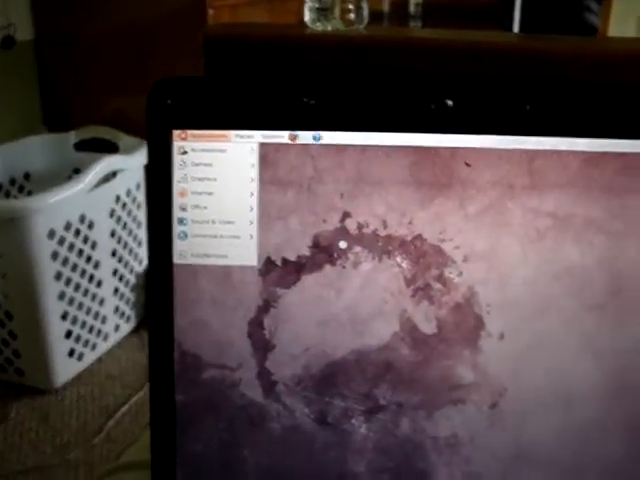
# Open the System menu showing Preferences, Administration, Help, Lock Screen, Log Out and Shut Down
pyautogui.click(311, 13)
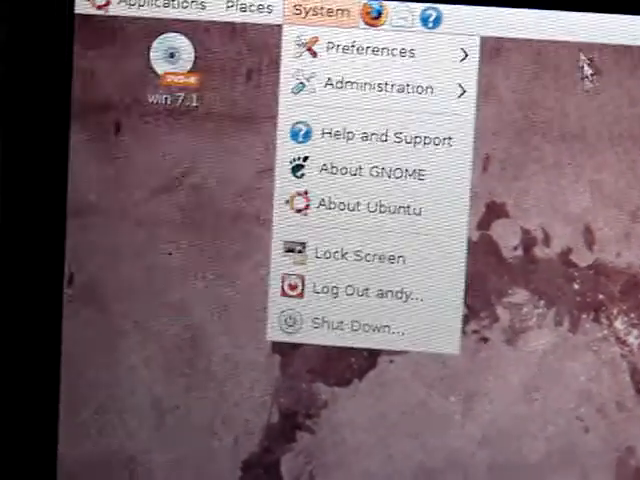